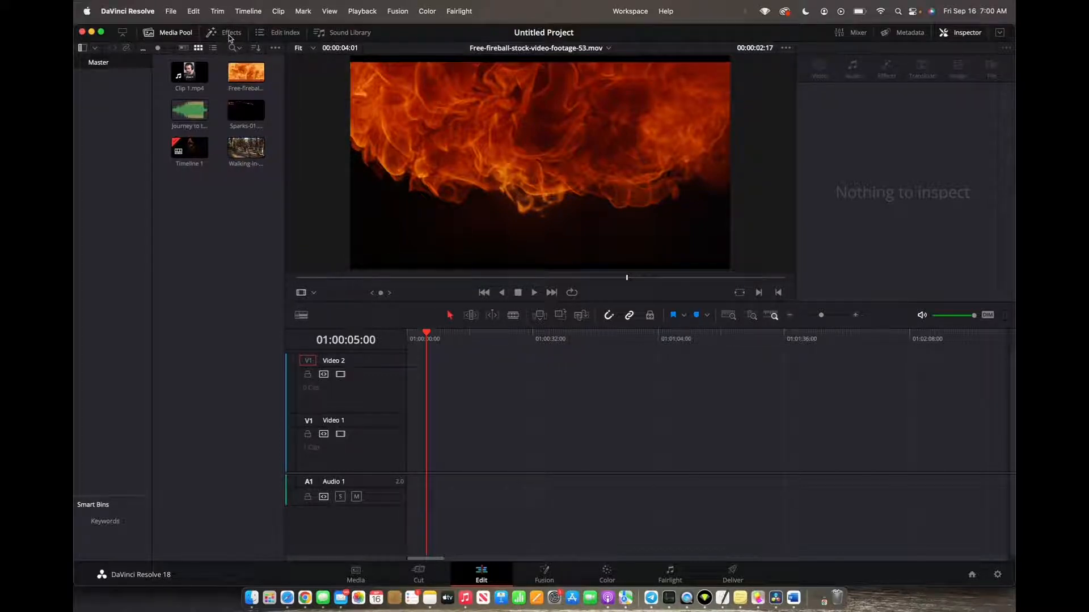
Show the Effects library's Generators category with Solid Color in view
{"action": "left_click", "coordinate": [231, 31]}
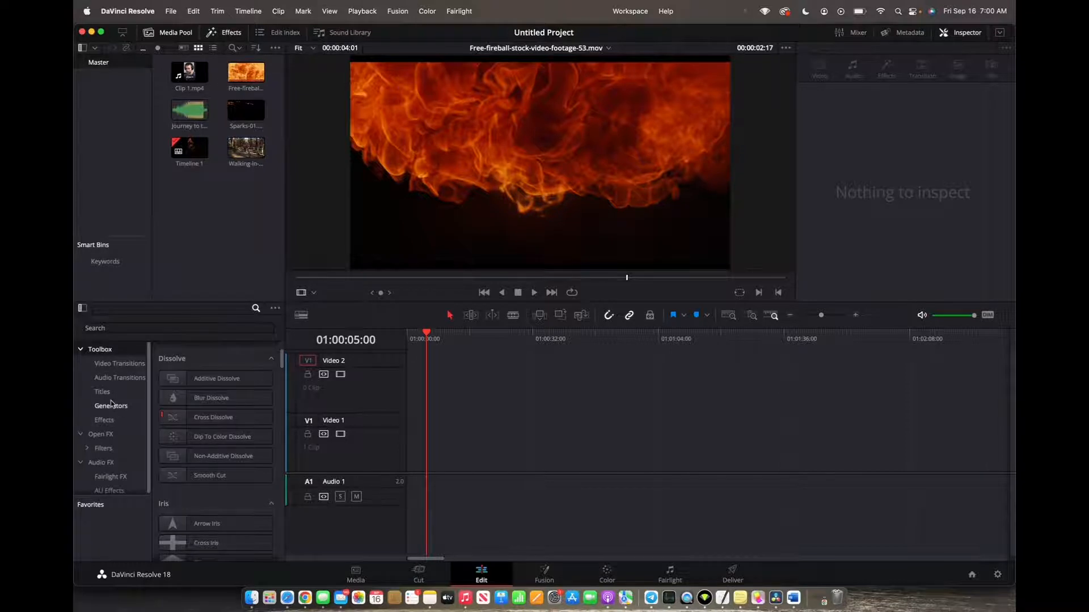
{"action": "left_click", "coordinate": [112, 405]}
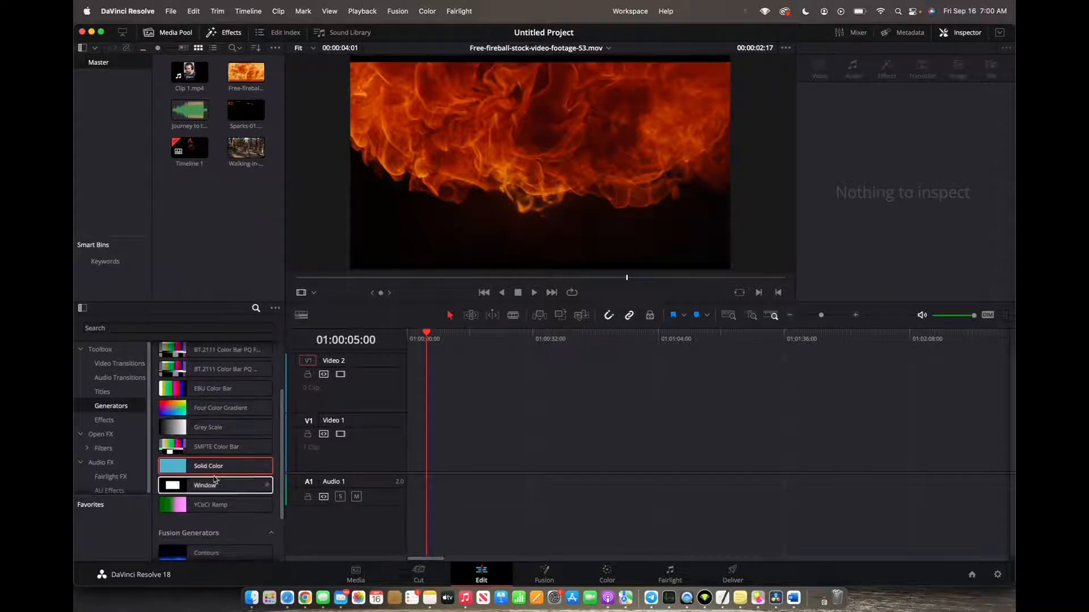
Place a Solid Color generator on Video 1, lengthen it, and select it for the Inspector
{"action": "left_click_drag", "start_coordinate": [208, 466], "coordinate": [405, 442]}
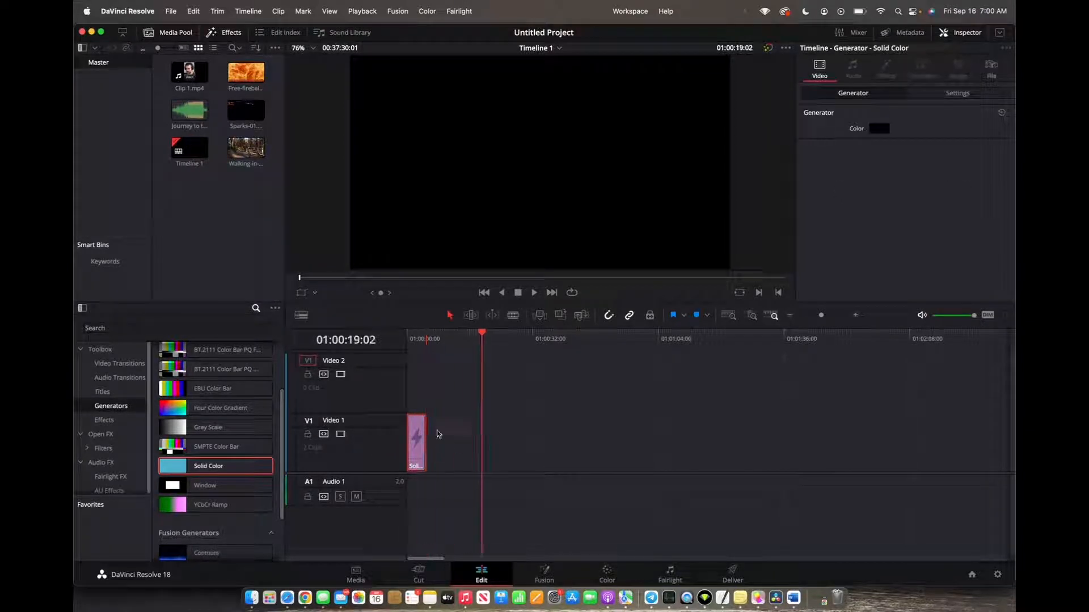
{"action": "left_click_drag", "start_coordinate": [426, 443], "coordinate": [487, 442]}
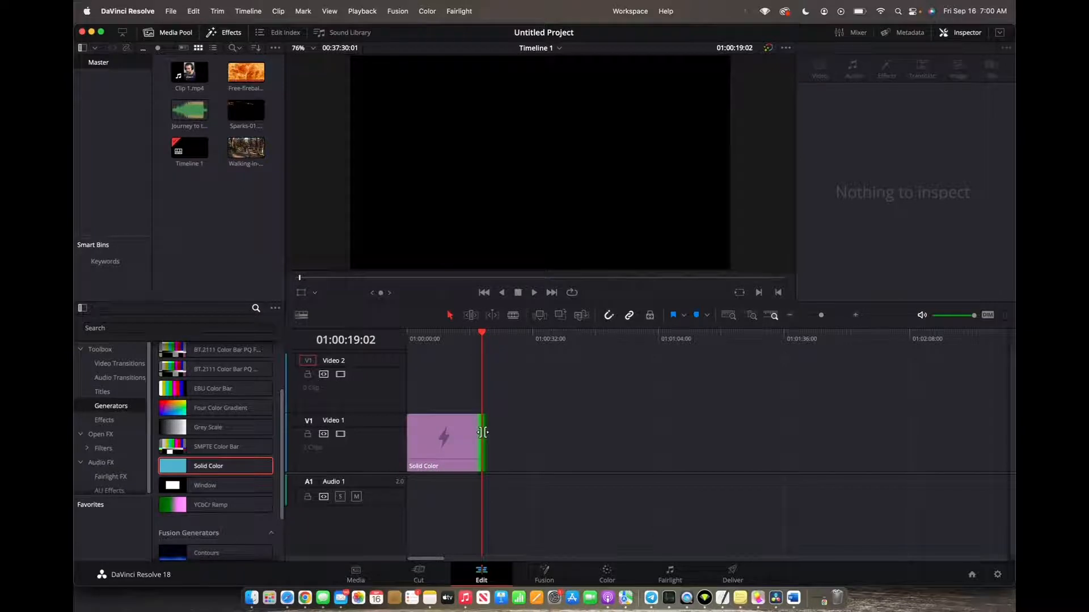
{"action": "left_click", "coordinate": [442, 442]}
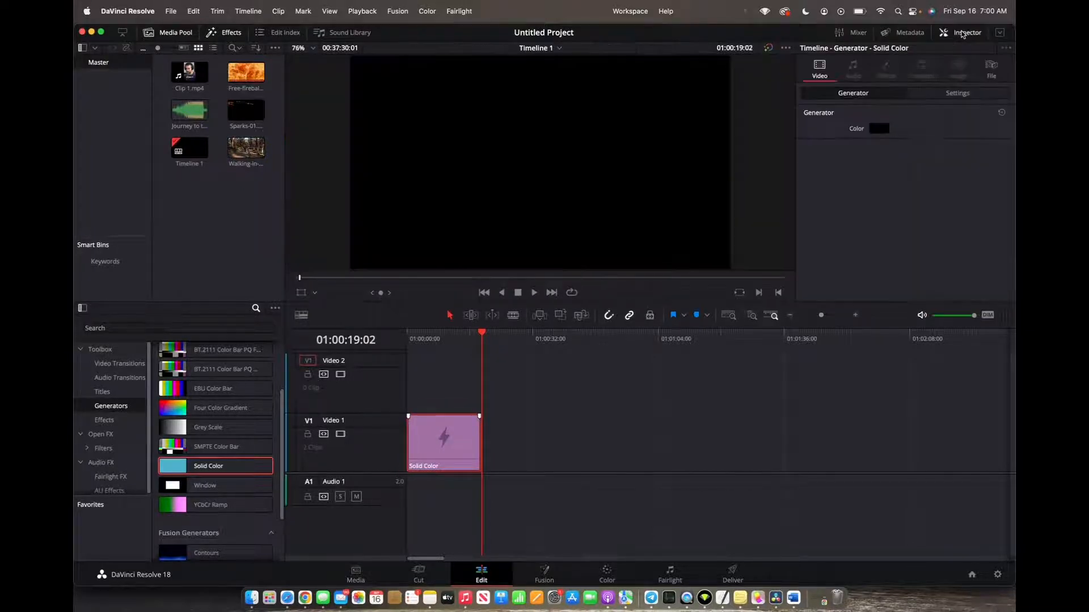
Pick Green for the Solid Color generator's Color swatch and confirm it
{"action": "left_click", "coordinate": [878, 128]}
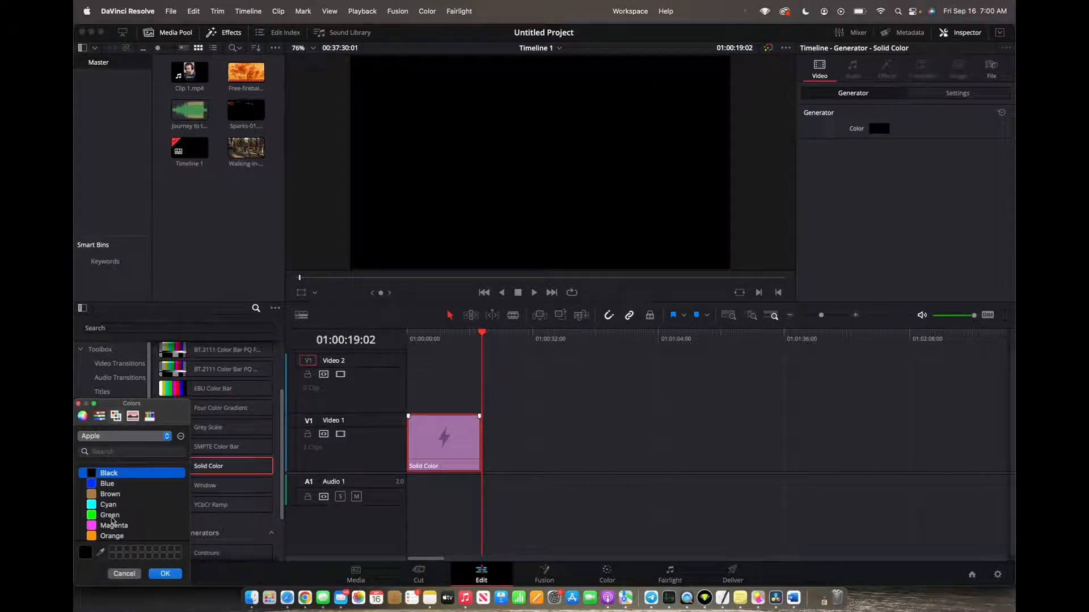
{"action": "left_click", "coordinate": [109, 515]}
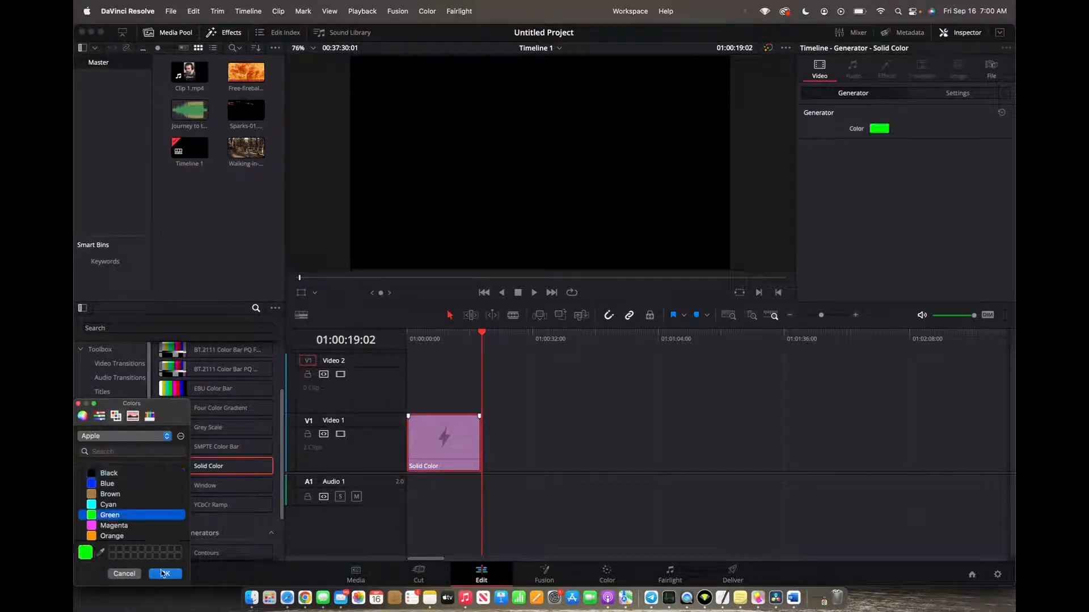
{"action": "left_click", "coordinate": [166, 573]}
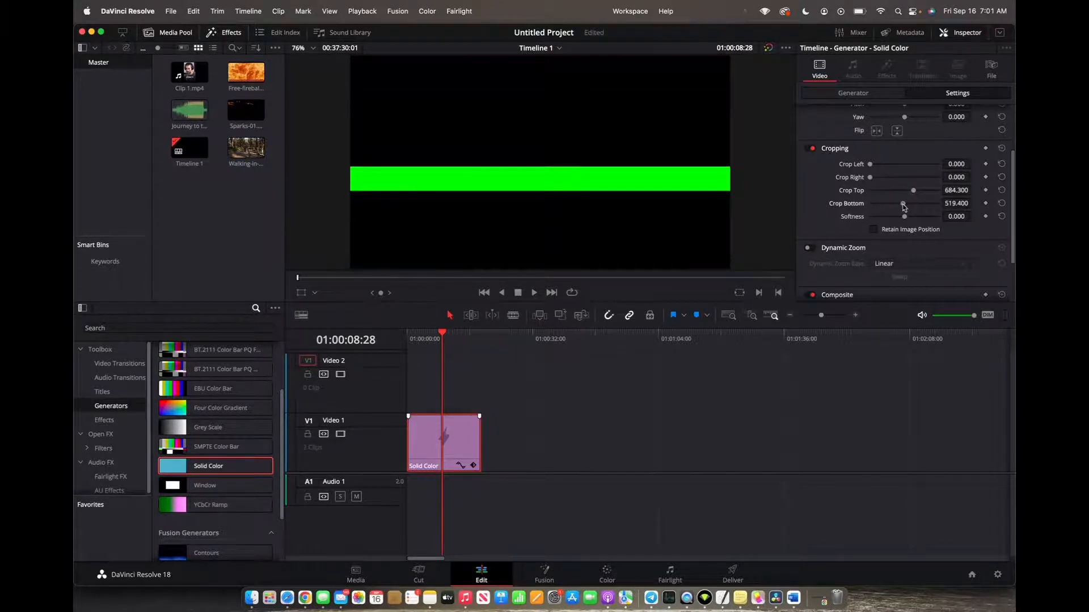
Crop the green clip from right, bottom and left into a short centred bar
{"action": "left_click_drag", "start_coordinate": [904, 203], "coordinate": [888, 203]}
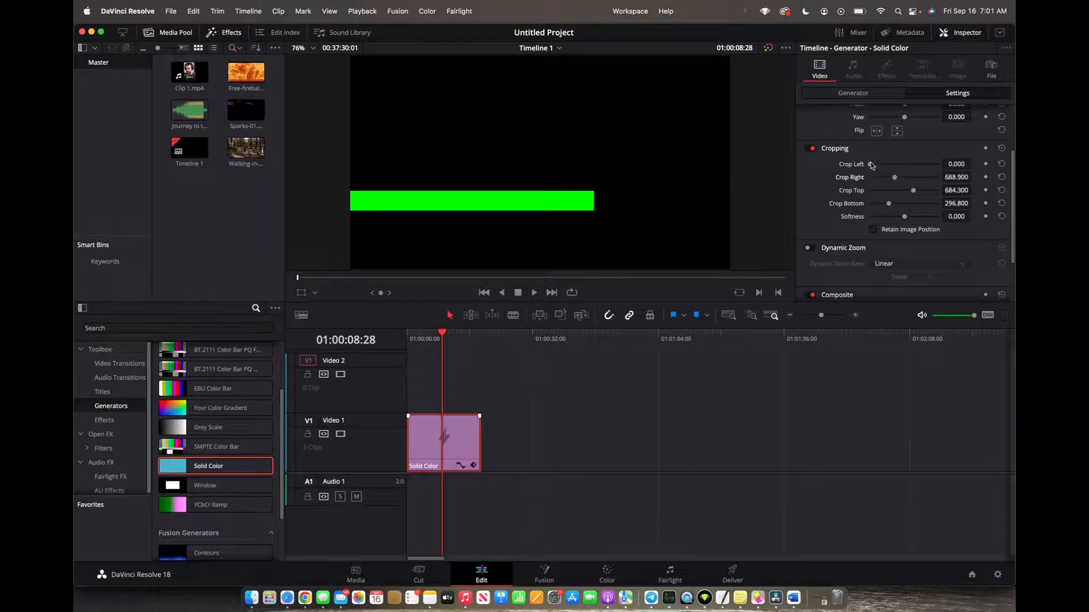
{"action": "left_click_drag", "start_coordinate": [871, 163], "coordinate": [890, 163]}
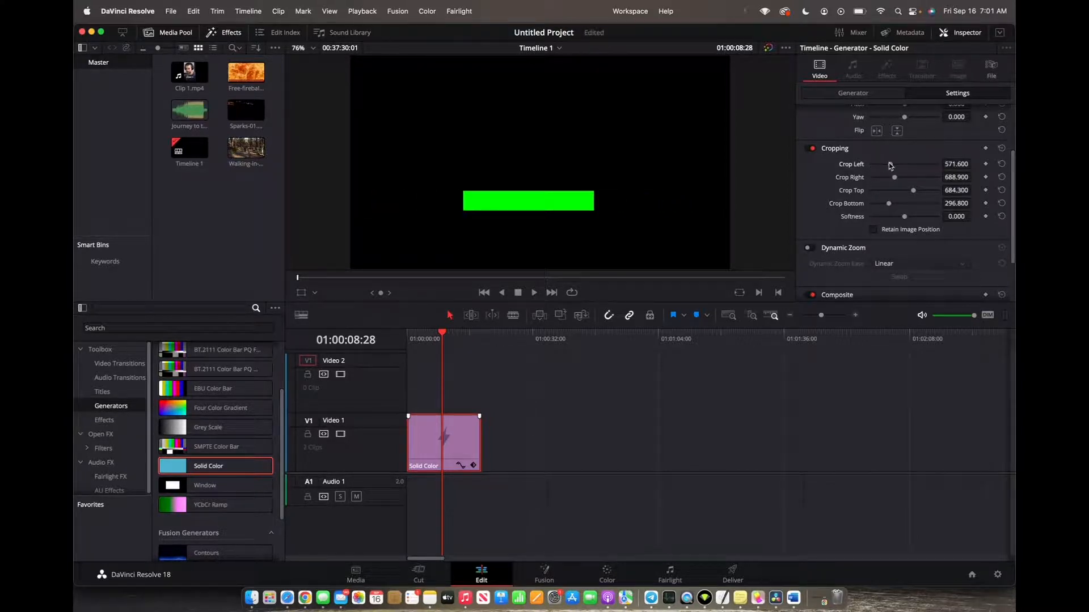